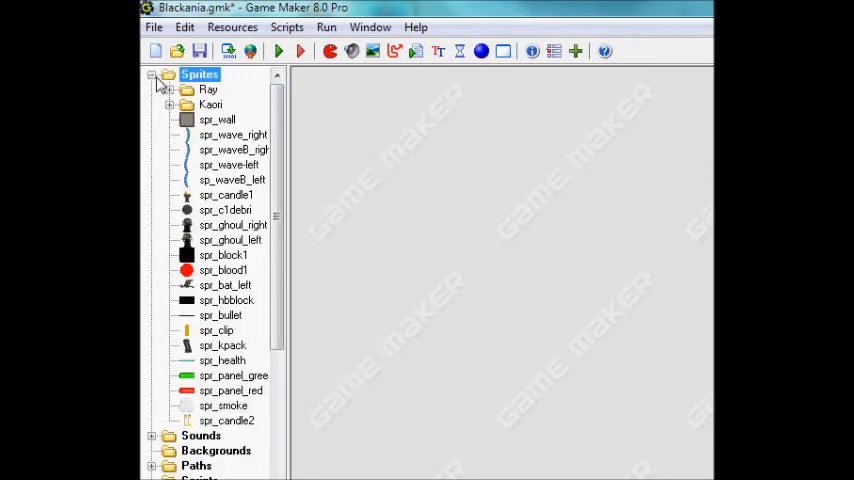
Step: Inspect the size of the kar_run_right sprite in the Kaori folder
click(172, 104)
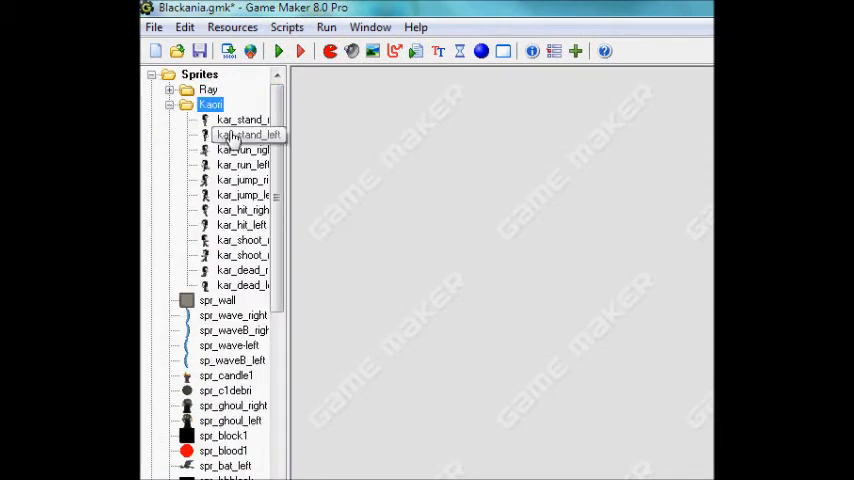
double_click(242, 148)
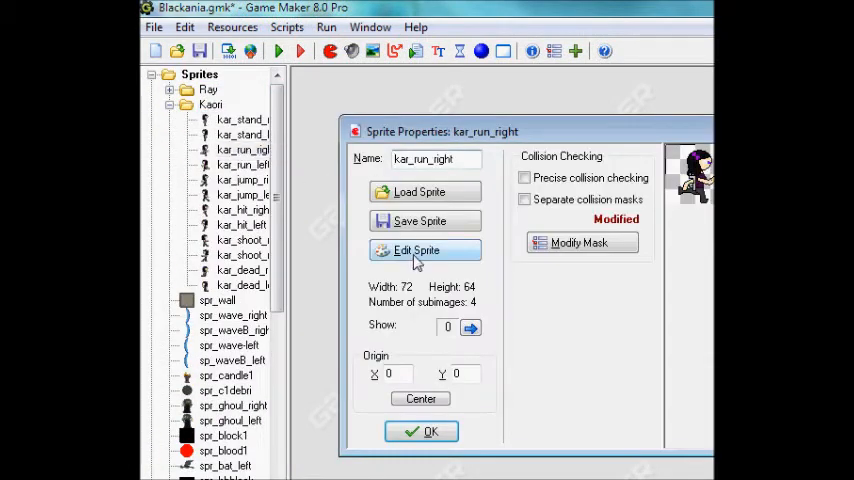
click(416, 250)
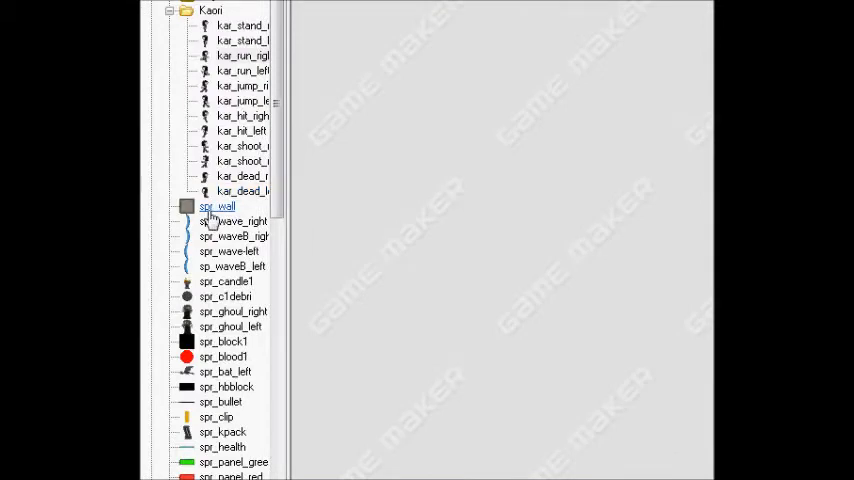
Step: Inspect the 32×32 spr_wall sprite's size and show the object list
double_click(216, 208)
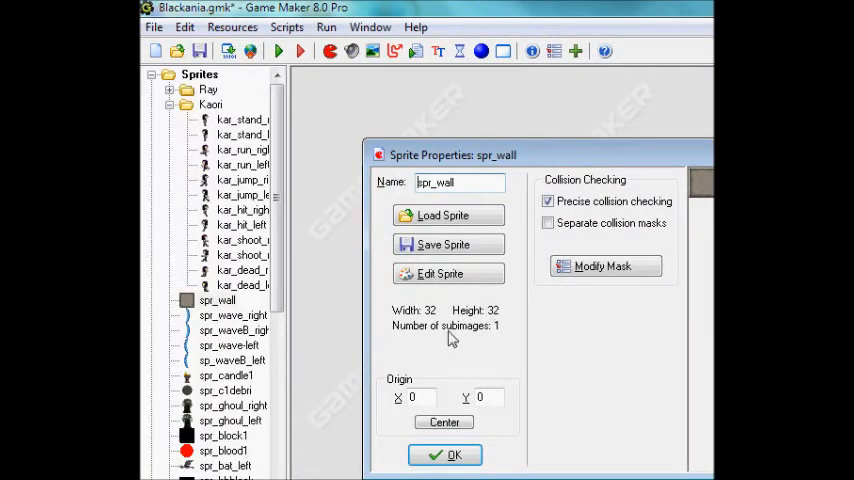
click(444, 456)
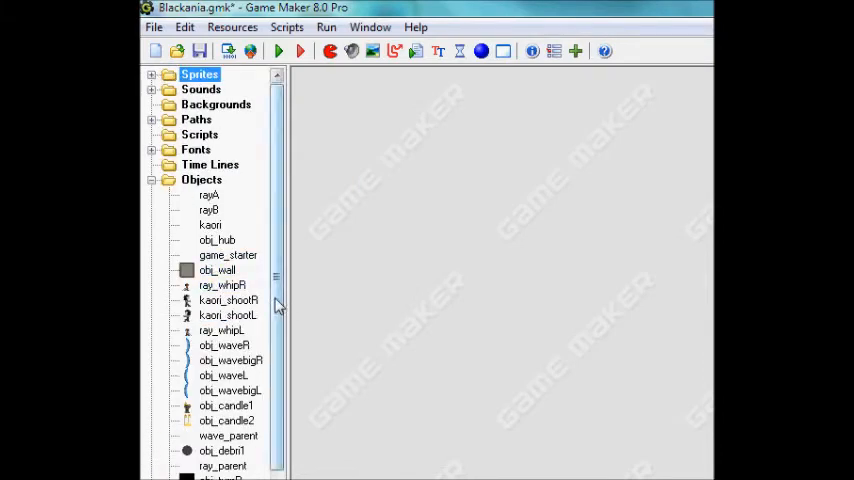
Step: Show the Left key event's actions in the kaori object's properties
click(208, 210)
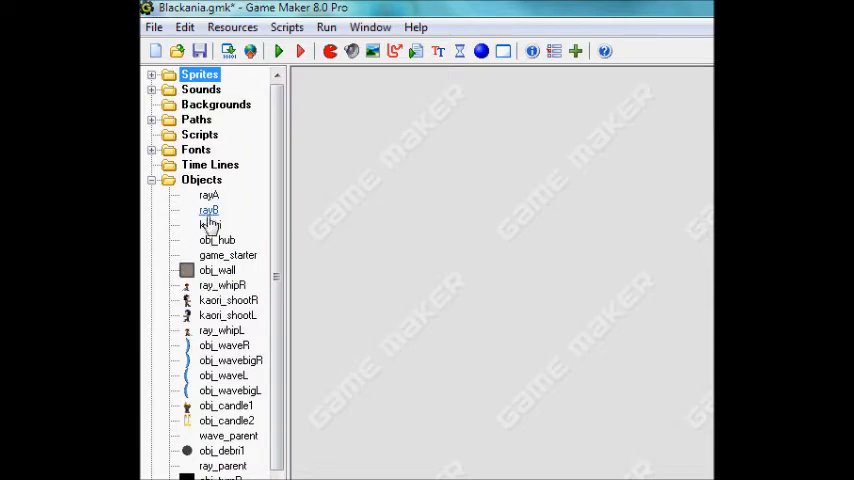
double_click(210, 224)
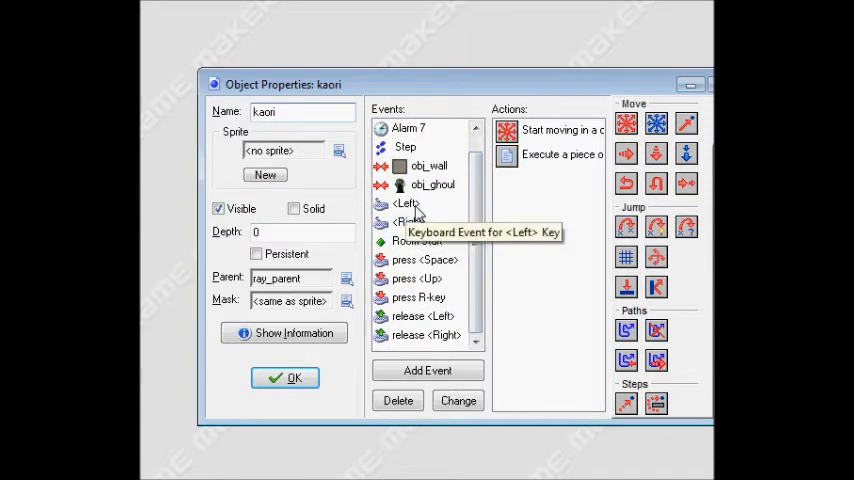
click(406, 204)
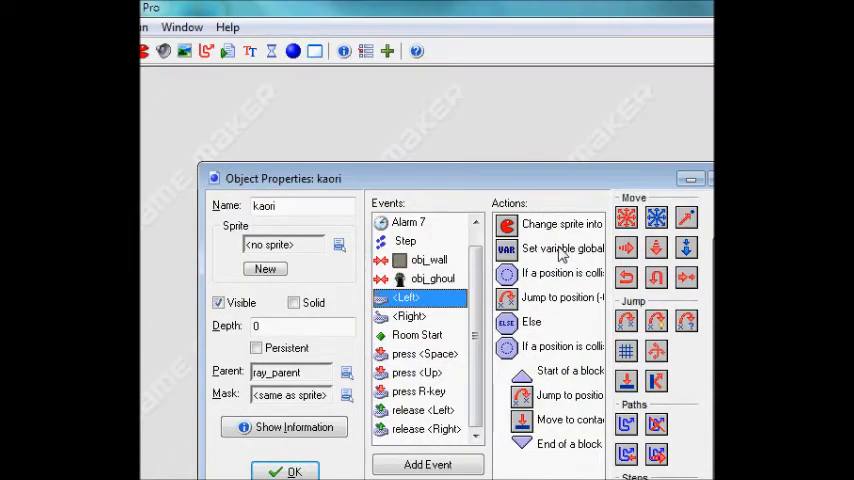
Step: Review the change to kar_run_left at speed 0.2 and the global variable set to -1
double_click(562, 224)
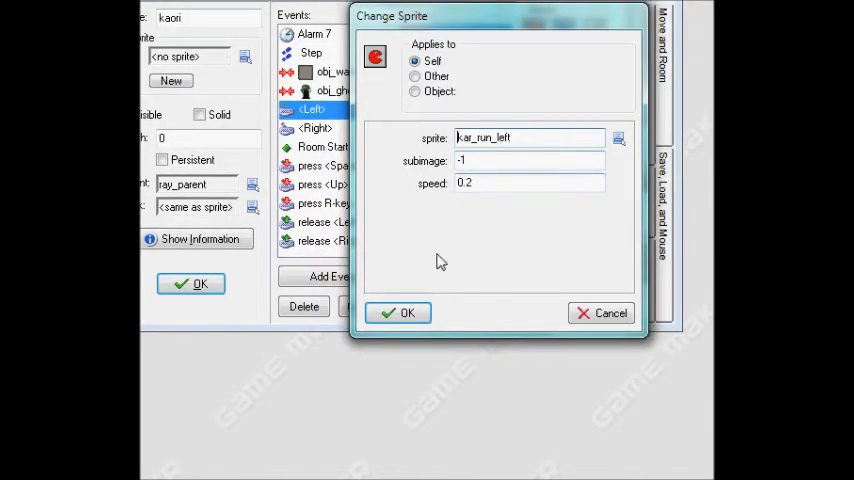
mouse_move(456, 280)
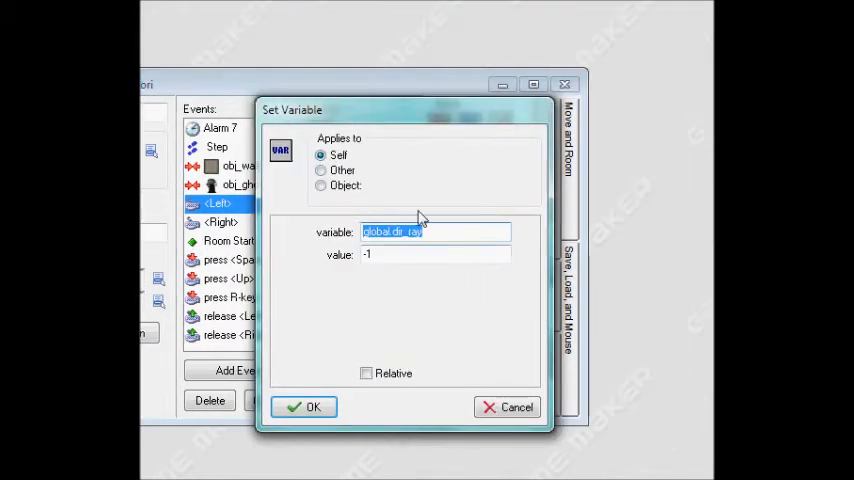
click(304, 408)
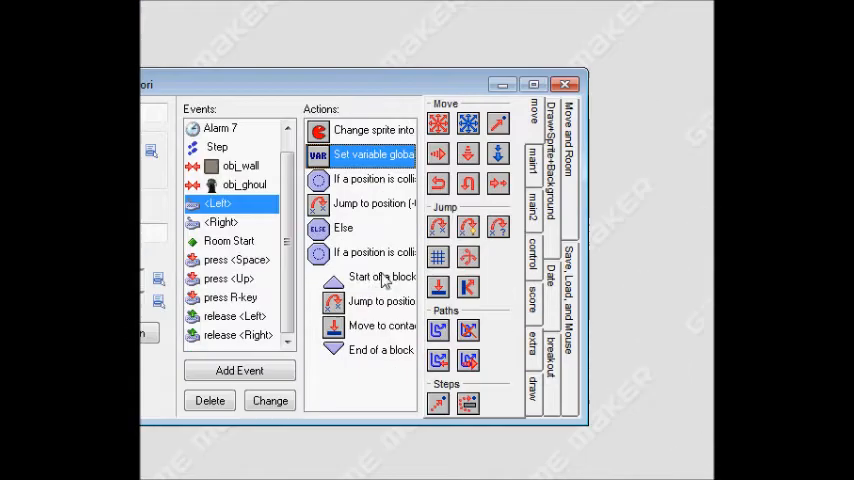
Step: Review the first Check Empty action (only solid, relative) and select the second one
click(370, 180)
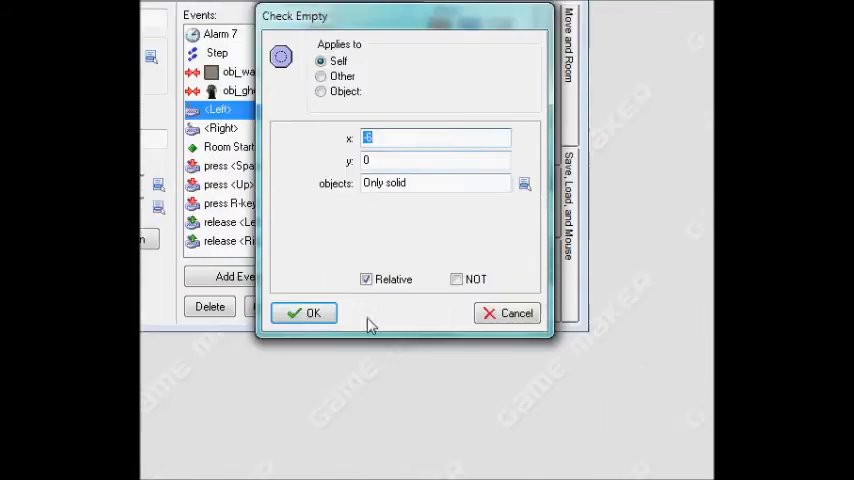
click(304, 312)
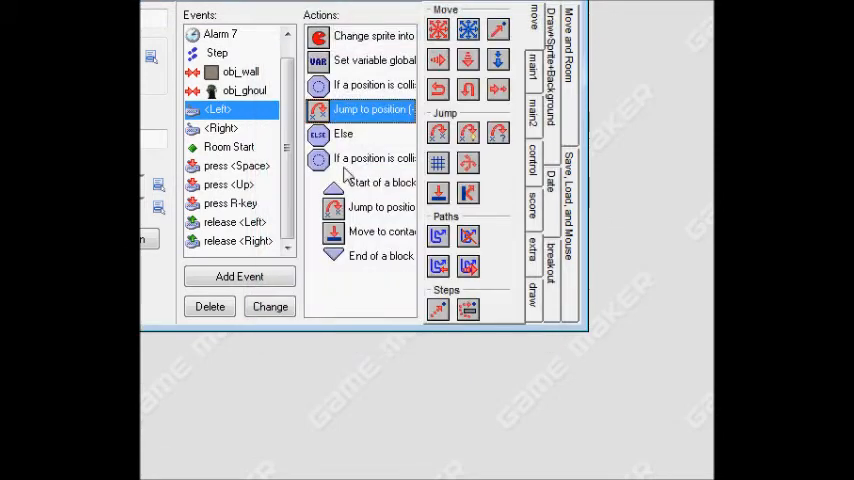
mouse_move(340, 148)
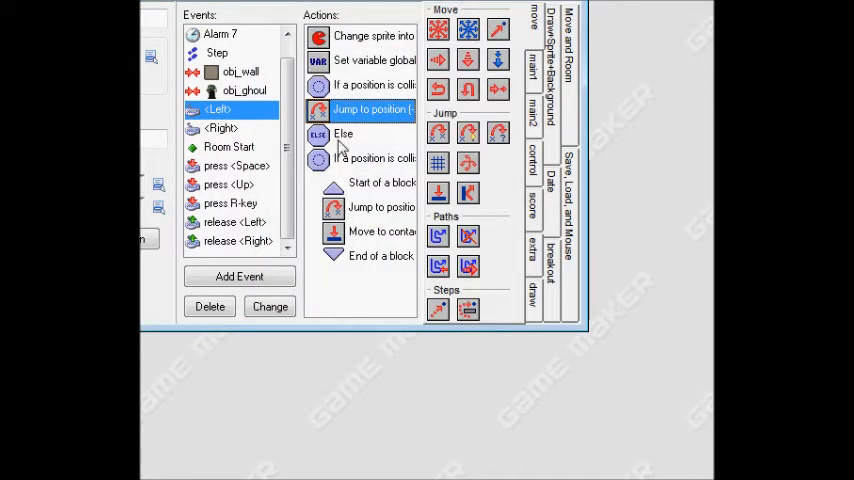
click(370, 158)
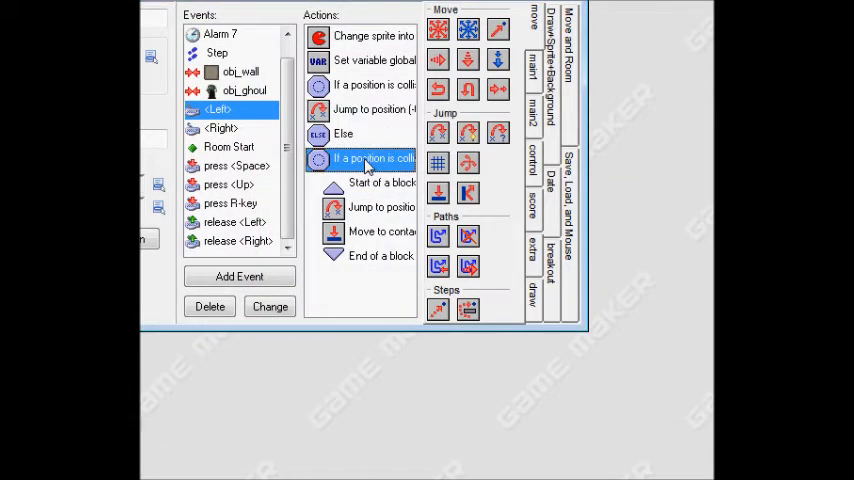
Step: Confirm the second Check Empty action with a relative y offset of -32
double_click(364, 160)
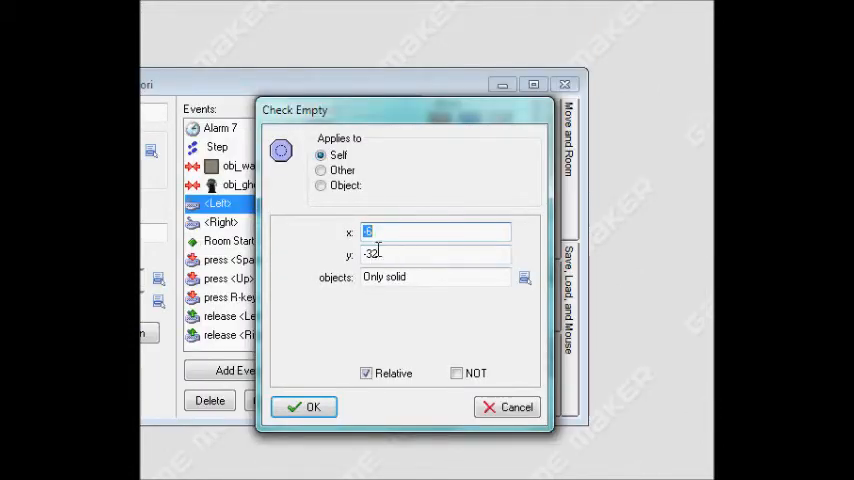
triple_click(436, 254)
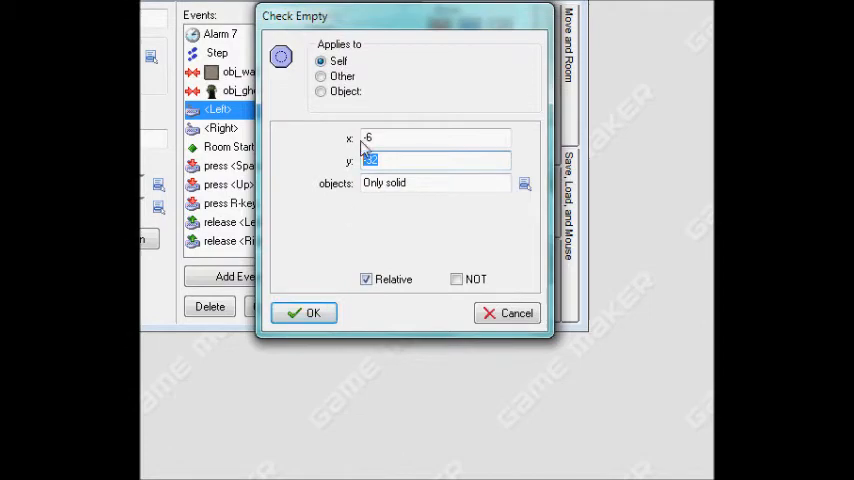
click(304, 312)
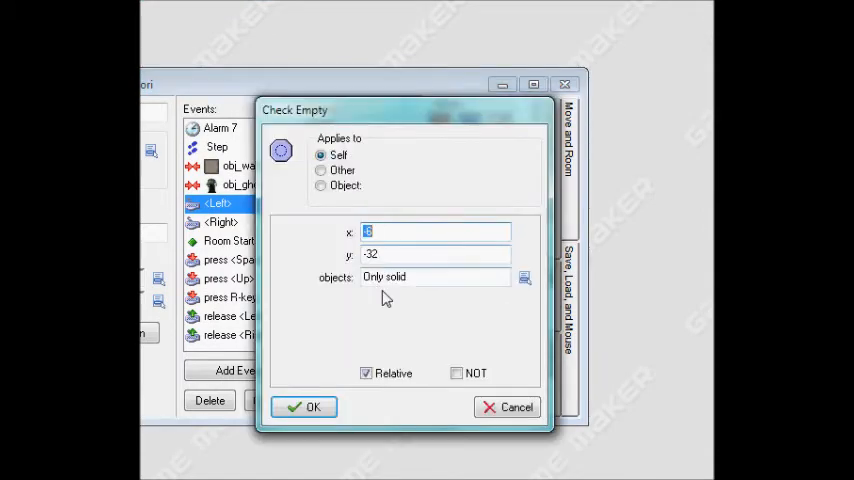
click(304, 408)
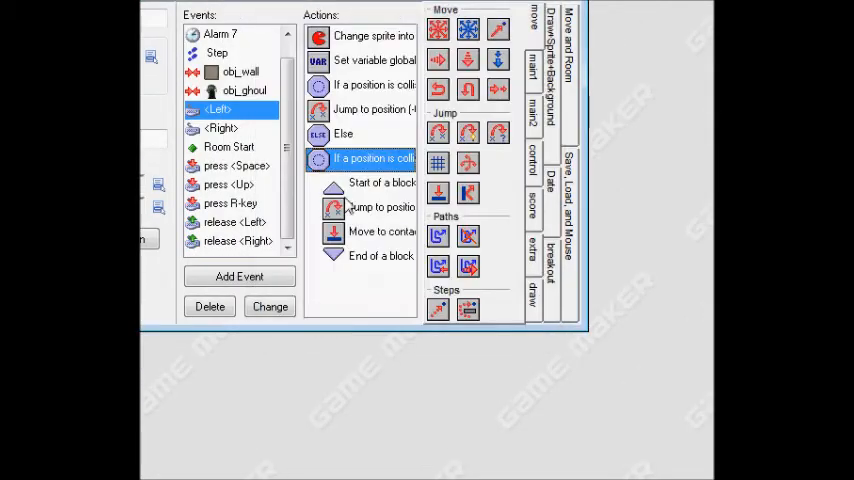
Step: Confirm the Jump to Position y -32 relative and Move to Contact with maximum 32 against solids
double_click(380, 208)
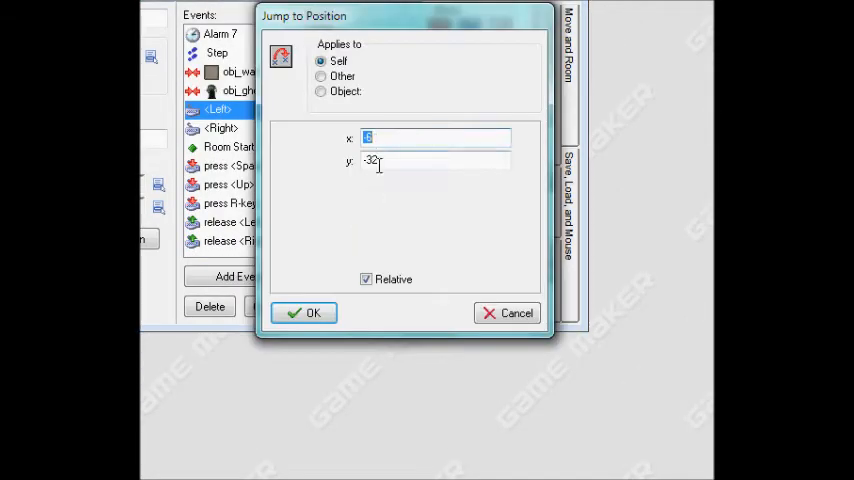
click(312, 312)
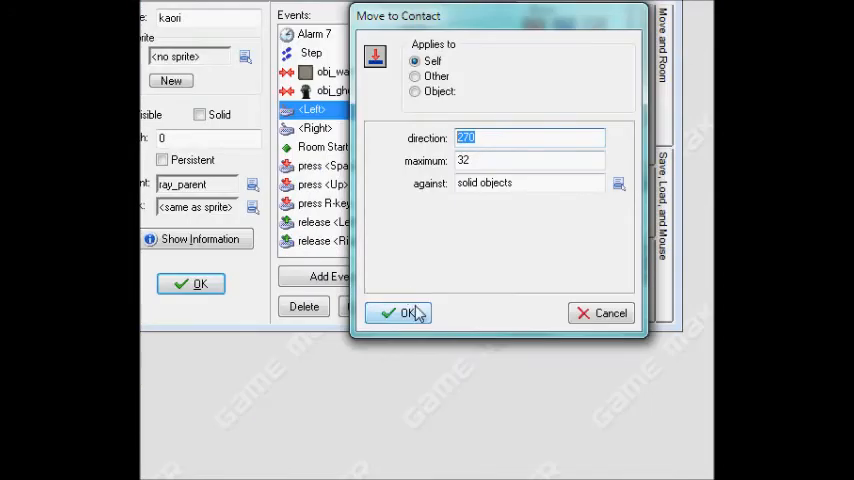
click(408, 312)
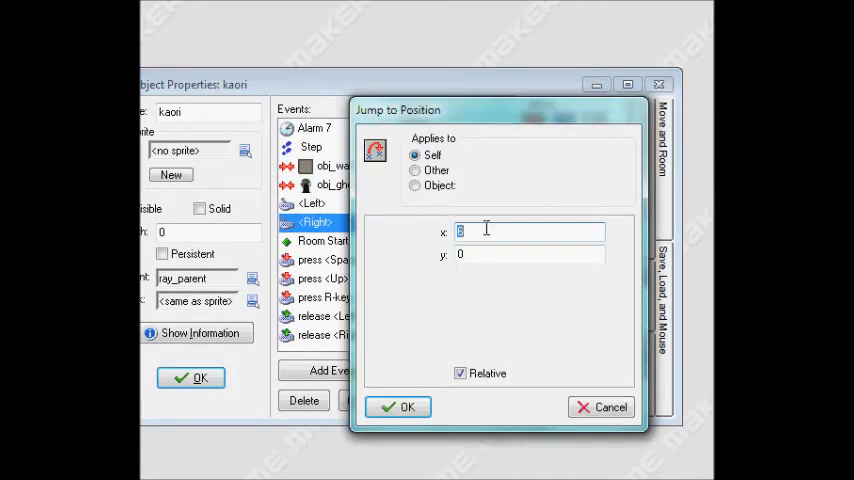
Step: Confirm the Right event's jump, Check Empty (x 6, y -32) and Move to Contact 32, then close kaori
click(404, 408)
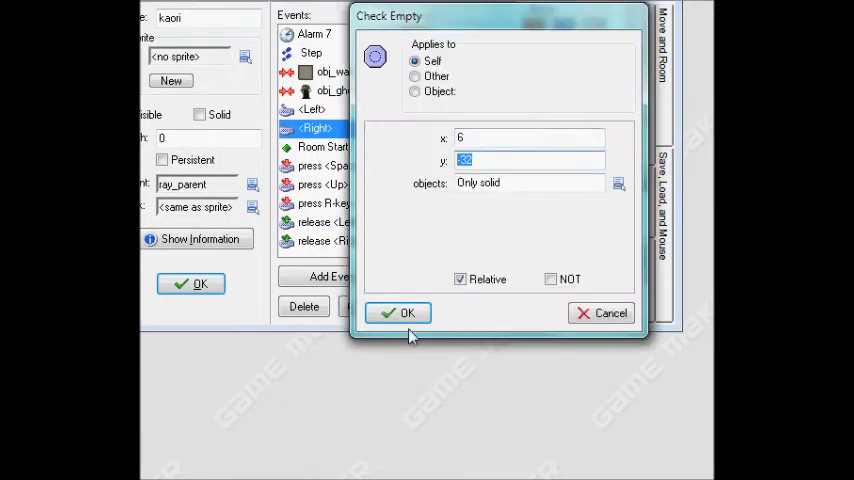
click(398, 312)
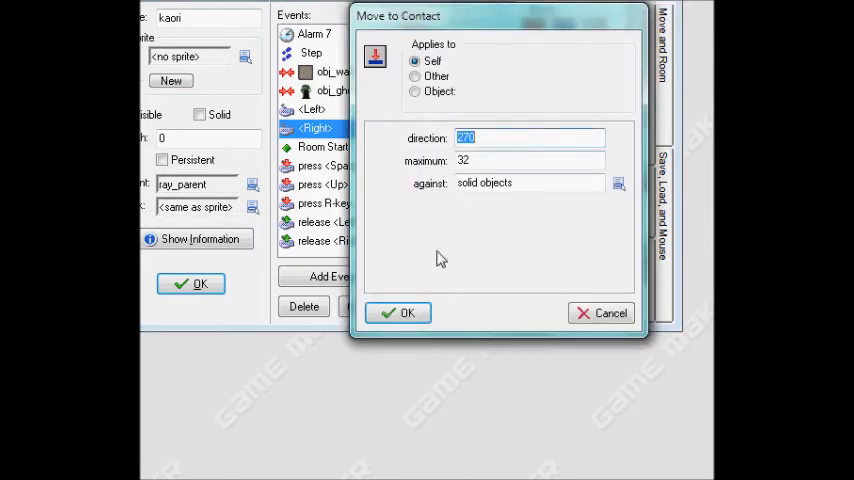
click(404, 312)
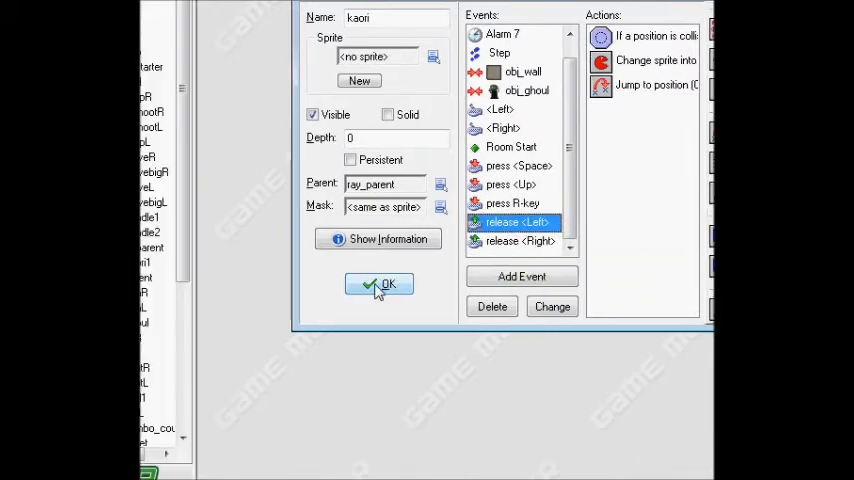
click(380, 284)
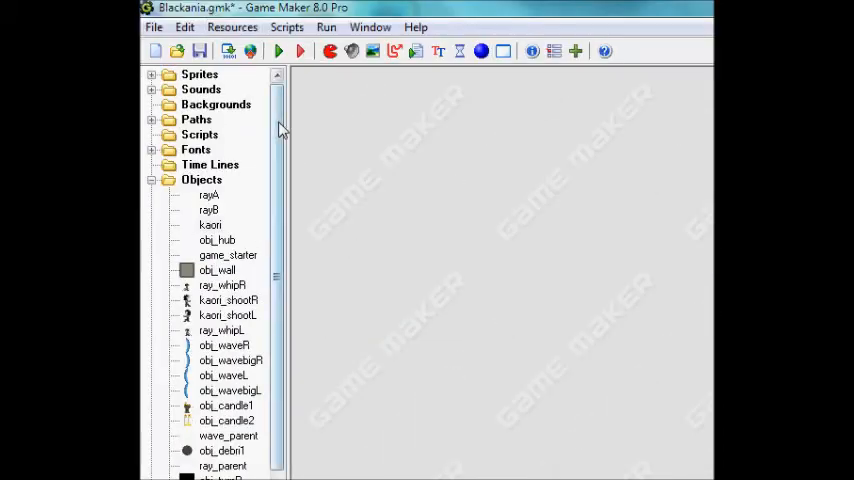
scroll(down, 3)
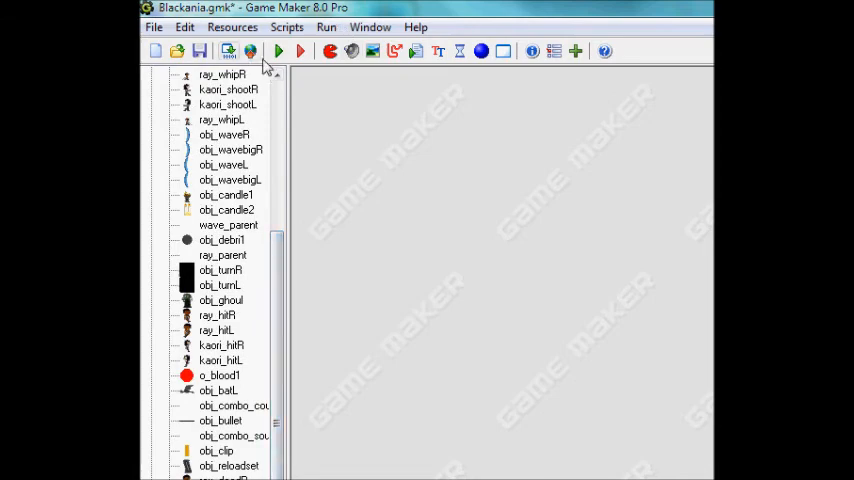
scroll(down, 3)
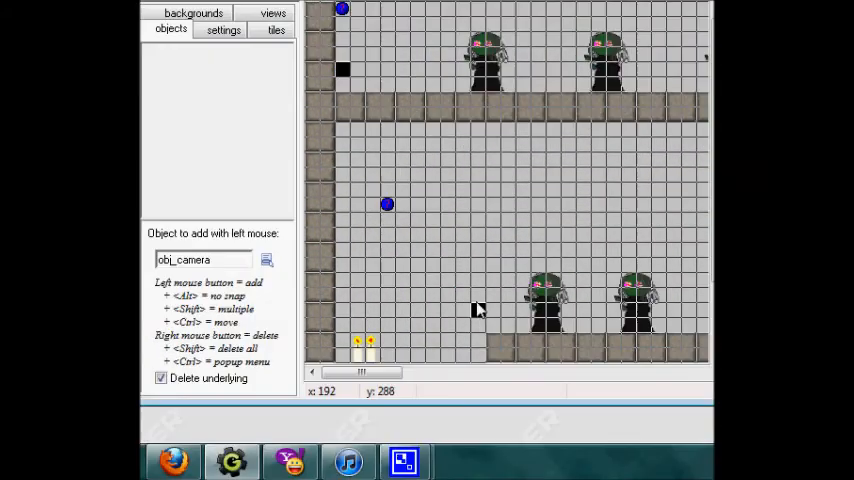
click(358, 356)
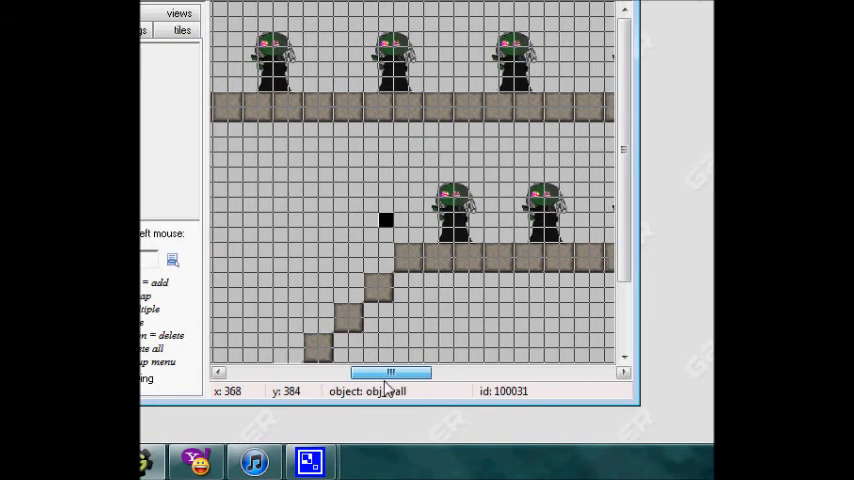
scroll(right, 3)
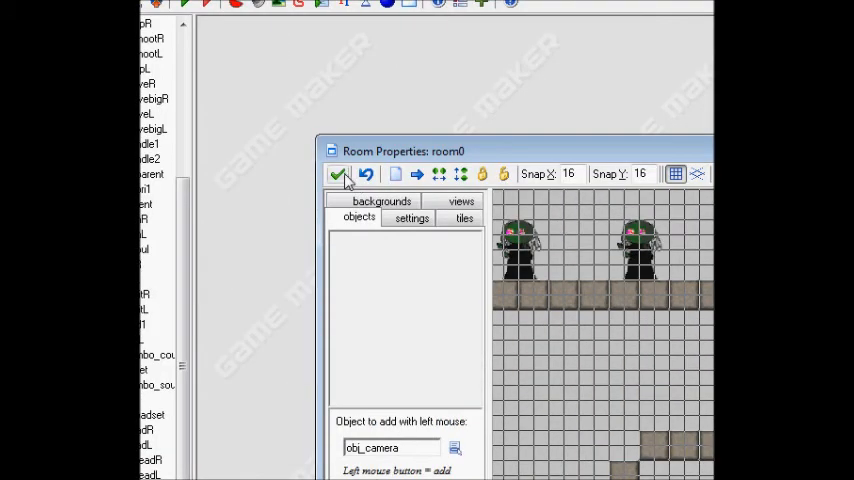
click(340, 174)
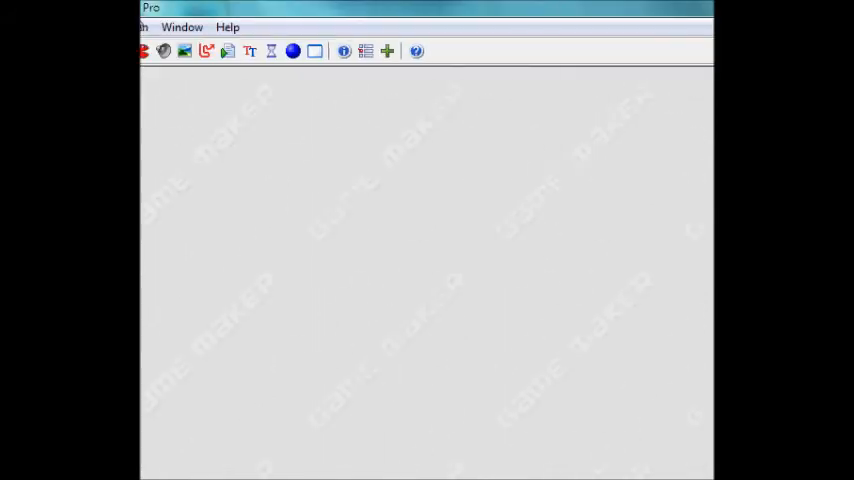